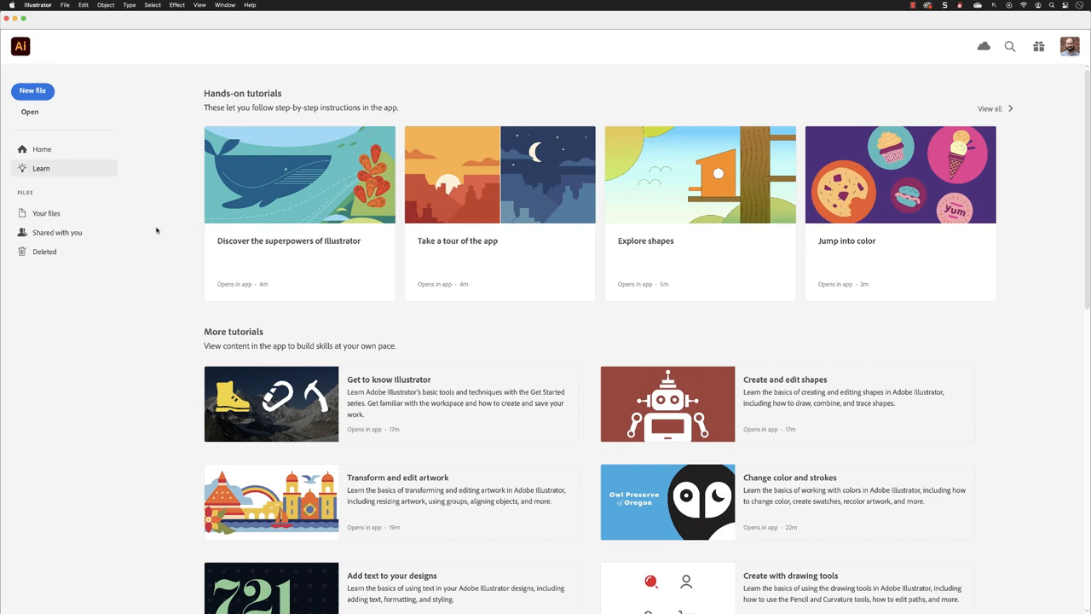
Open Stationery.ai from the Working folder via the Open dialog
{"action": "left_click", "coordinate": [65, 5]}
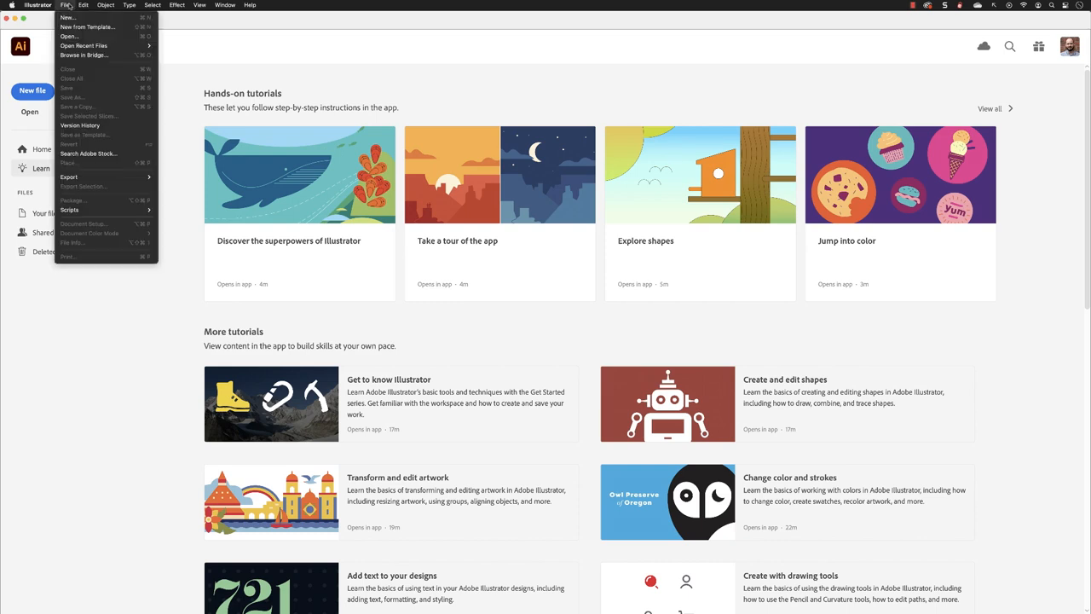
{"action": "left_click", "coordinate": [68, 35]}
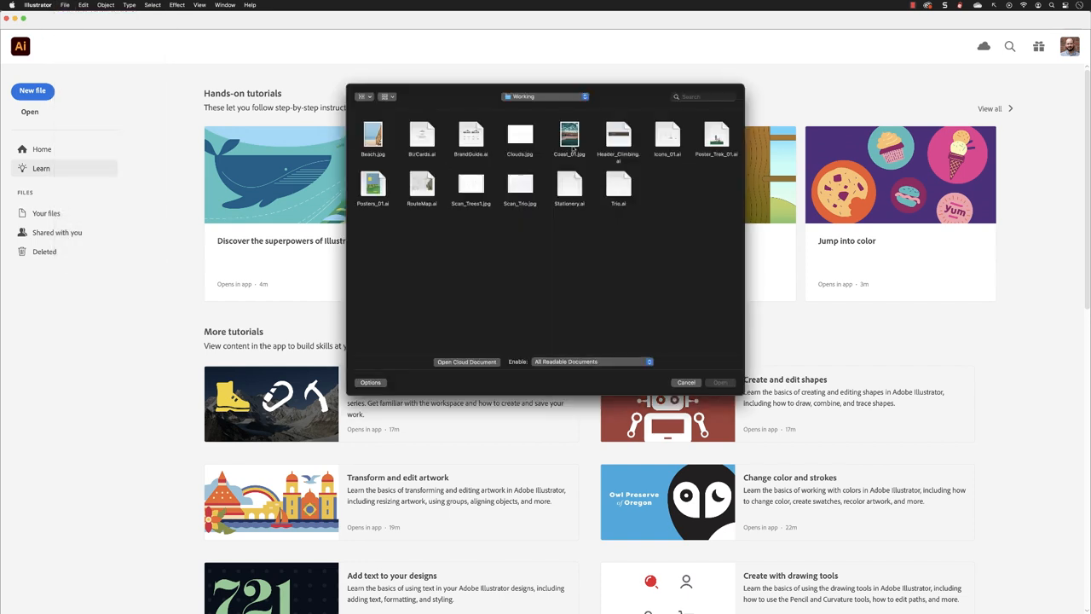
{"action": "left_click", "coordinate": [569, 186]}
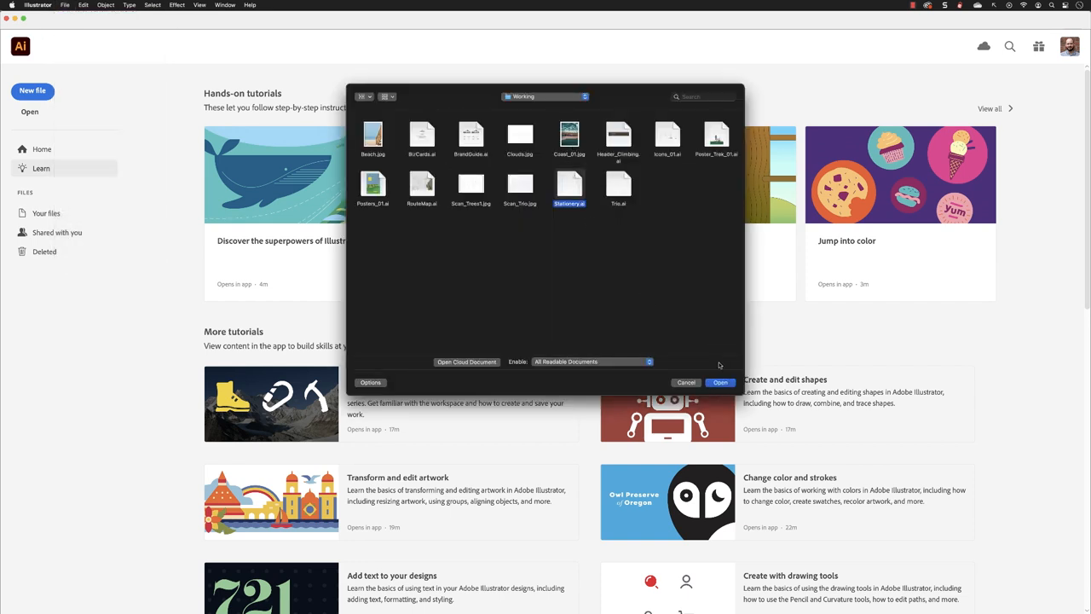
{"action": "left_click", "coordinate": [719, 381]}
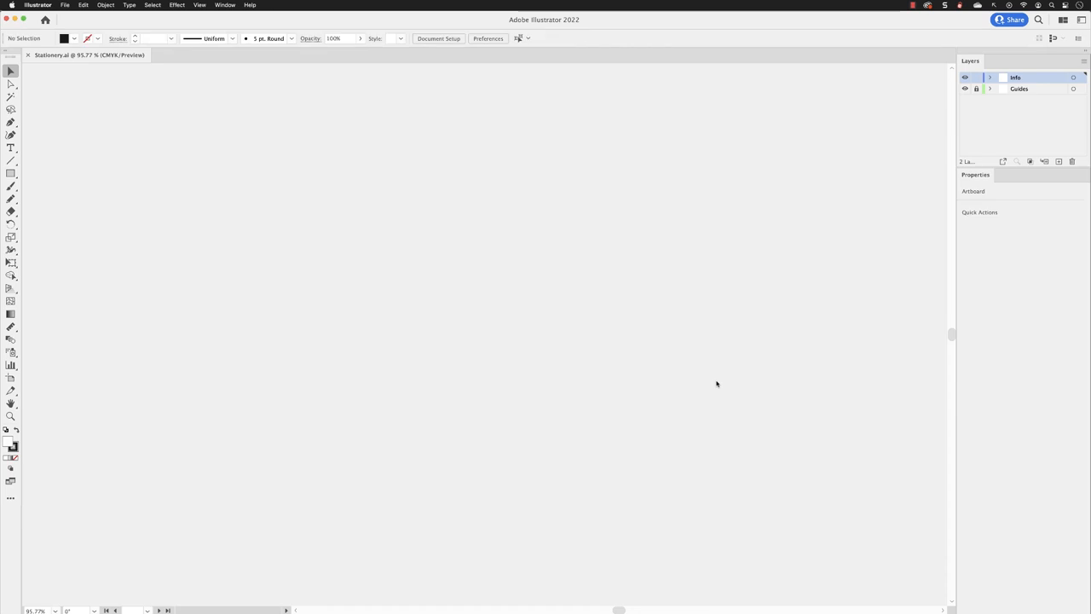
Fit all artboards in the window to see the whole letterhead page
{"action": "left_click", "coordinate": [200, 6]}
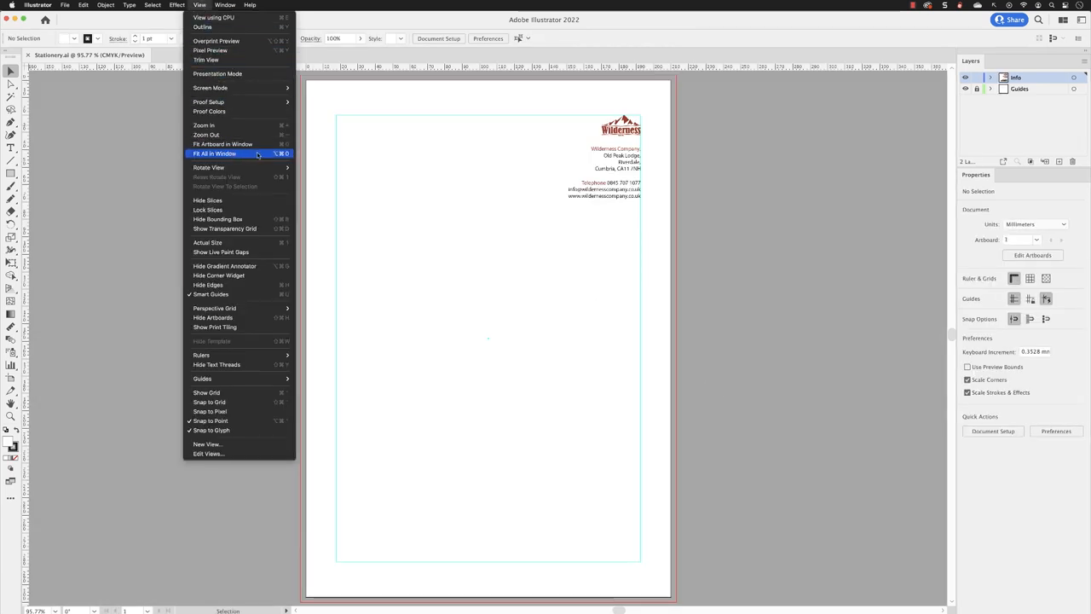
{"action": "left_click", "coordinate": [215, 153]}
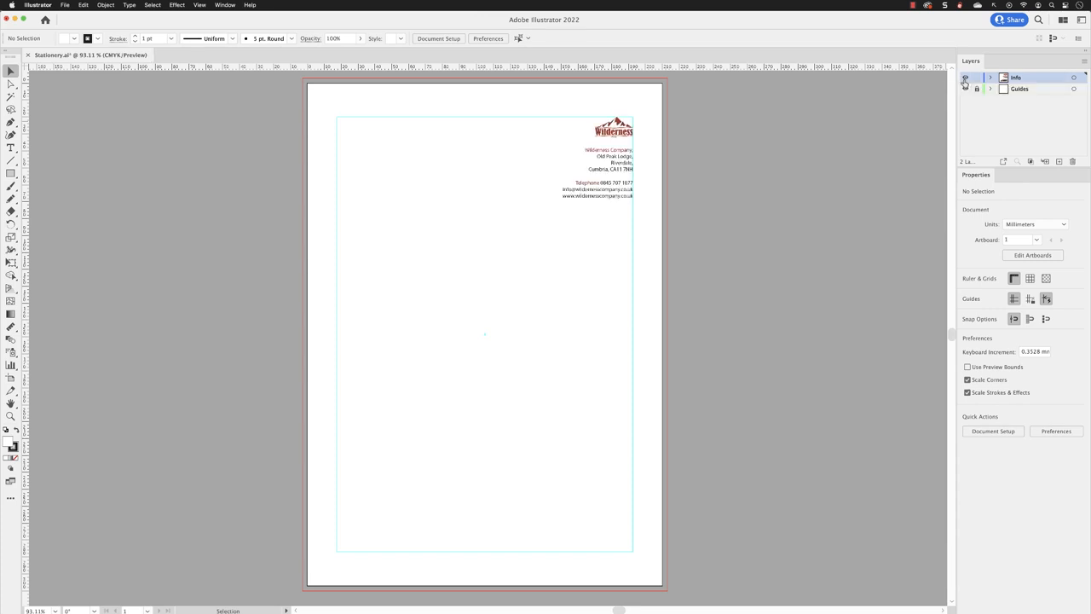
{"action": "left_click", "coordinate": [991, 89]}
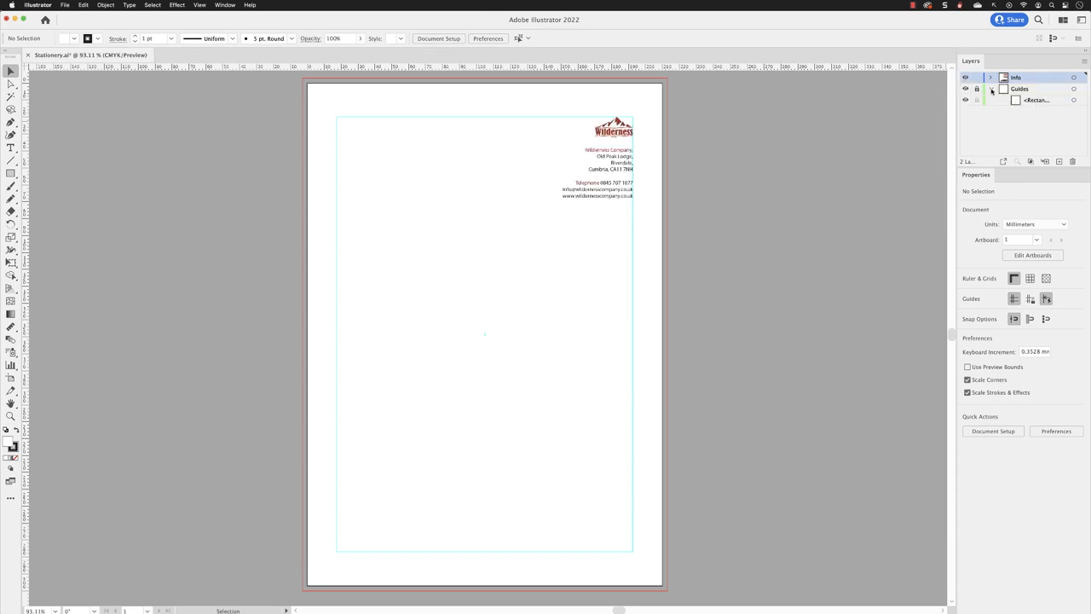
{"action": "left_click", "coordinate": [965, 92]}
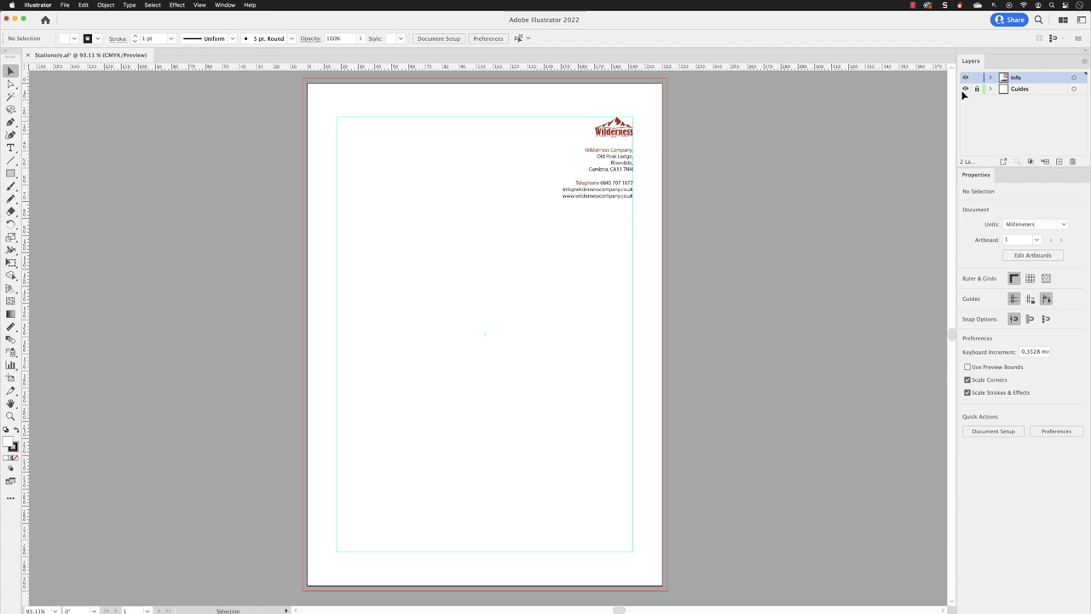
{"action": "mouse_move", "coordinate": [596, 237]}
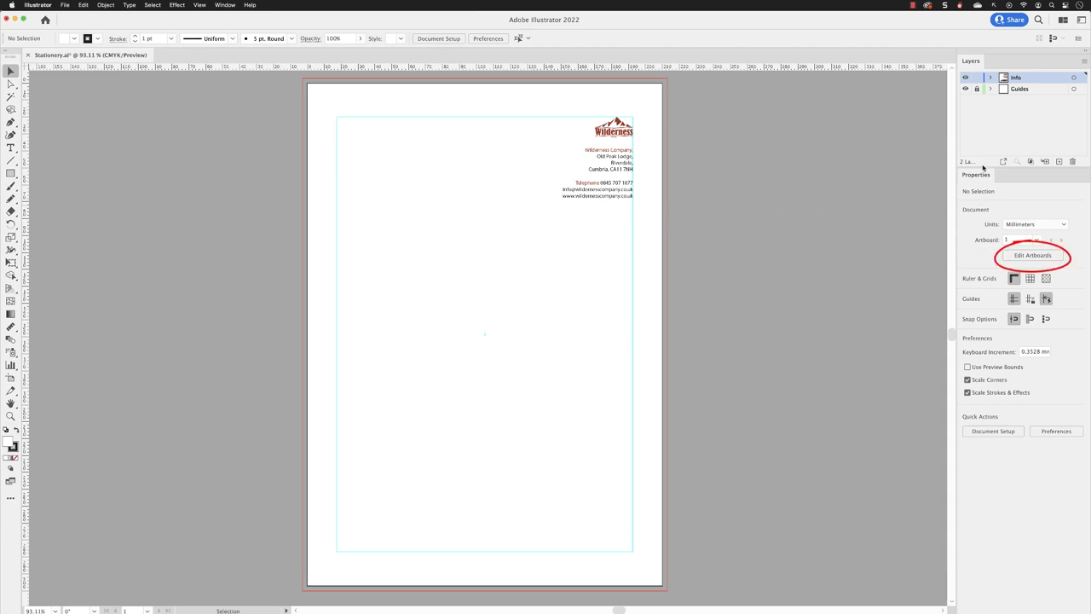
Enter artboard editing, add an A4 artboard and start naming it 'Comp'
{"action": "left_click", "coordinate": [1033, 256]}
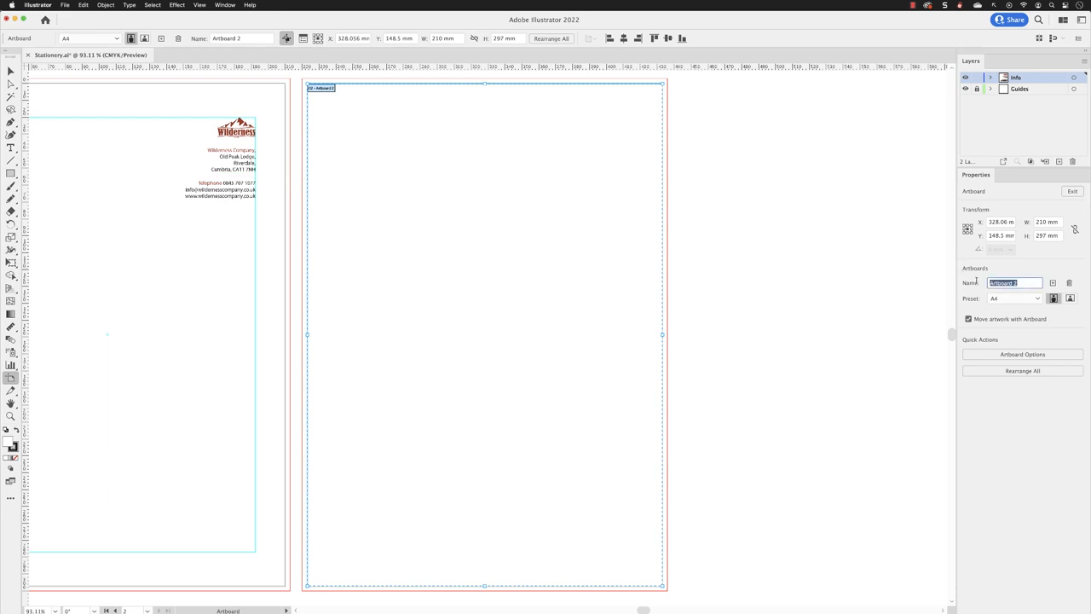
{"action": "type", "text": "Comp"}
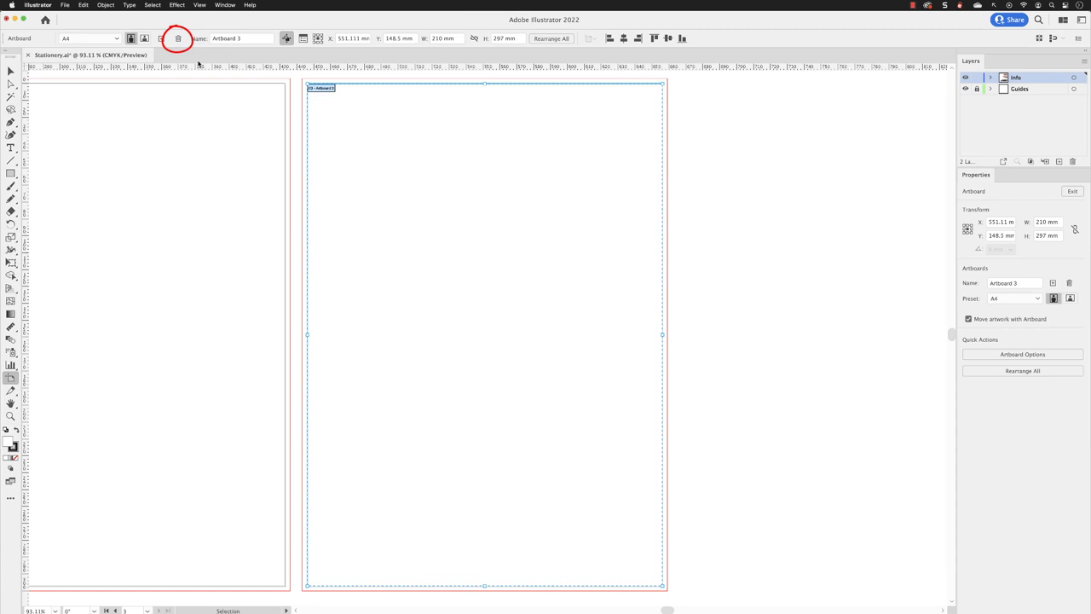
{"action": "mouse_move", "coordinate": [178, 37]}
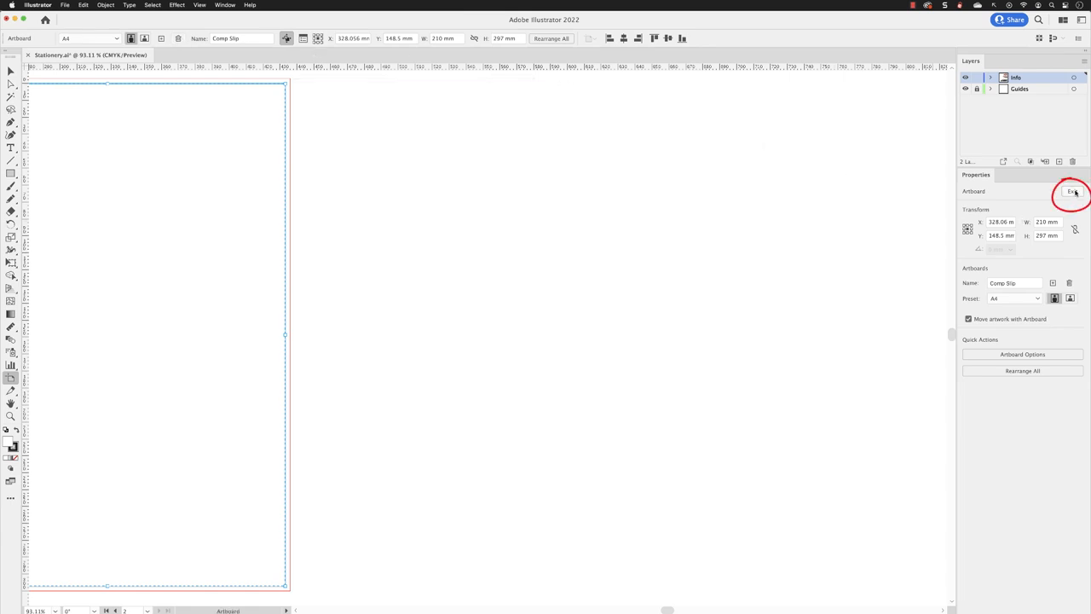
{"action": "mouse_move", "coordinate": [1073, 191]}
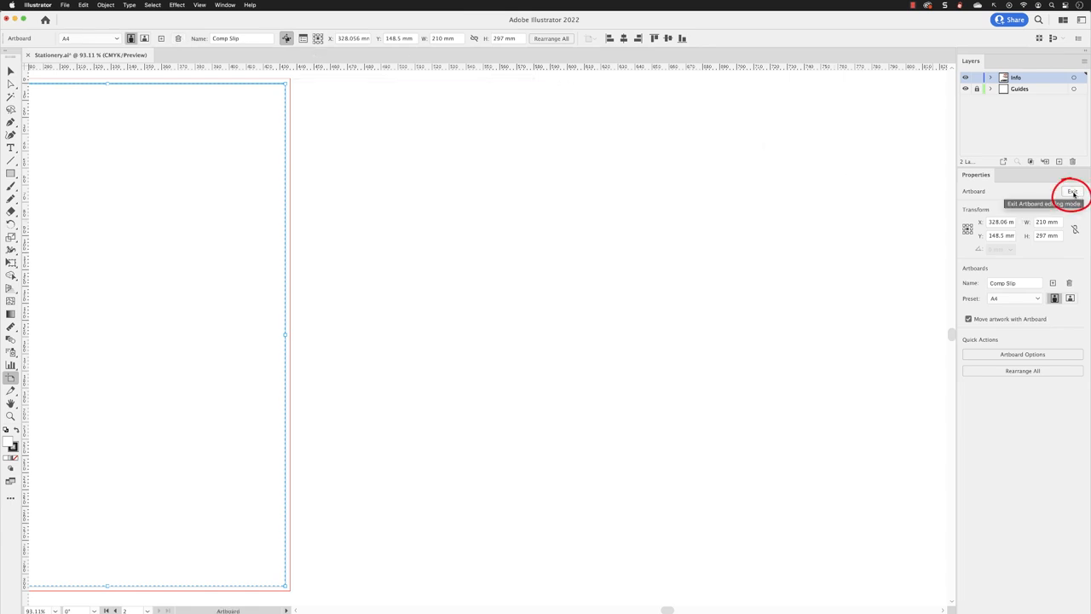
Exit artboard editing and return to the normal document view
{"action": "left_click", "coordinate": [1071, 191]}
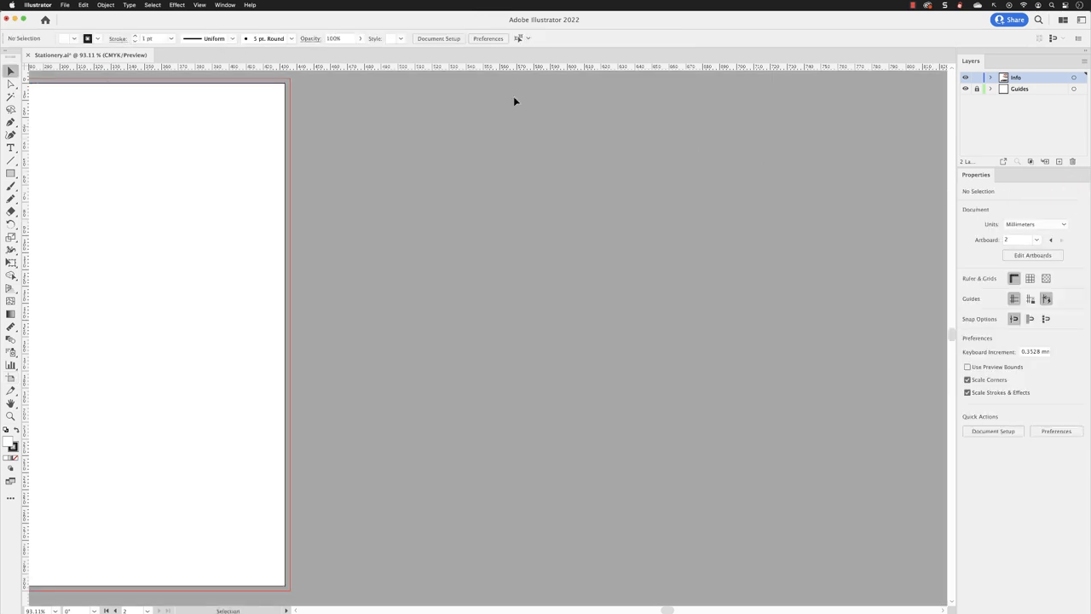
{"action": "left_click", "coordinate": [200, 5]}
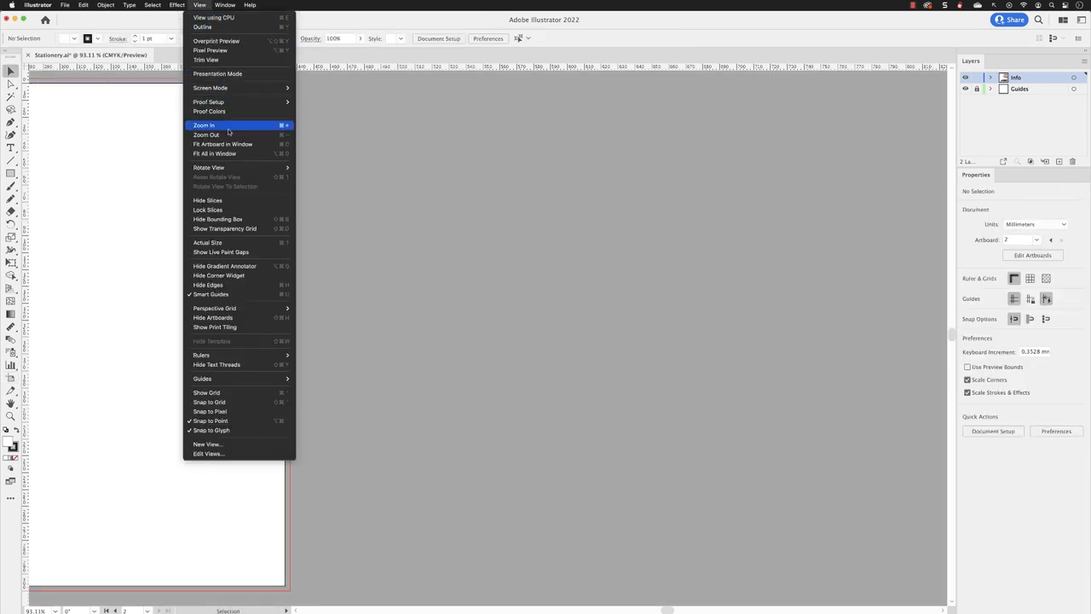